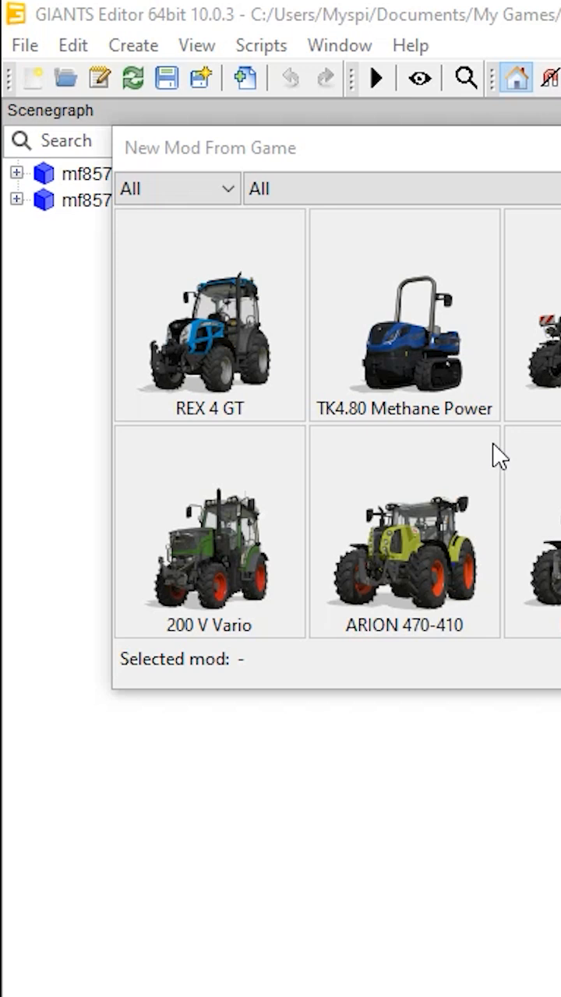
mouse_move(494, 455)
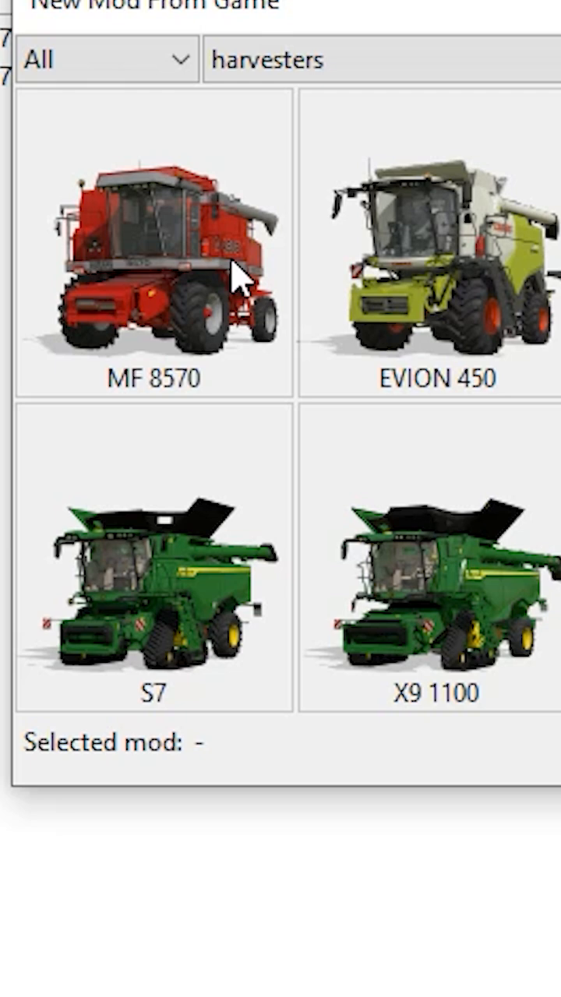
Pick the MF 8570 harvester from the game as the new mod's base.
click(153, 249)
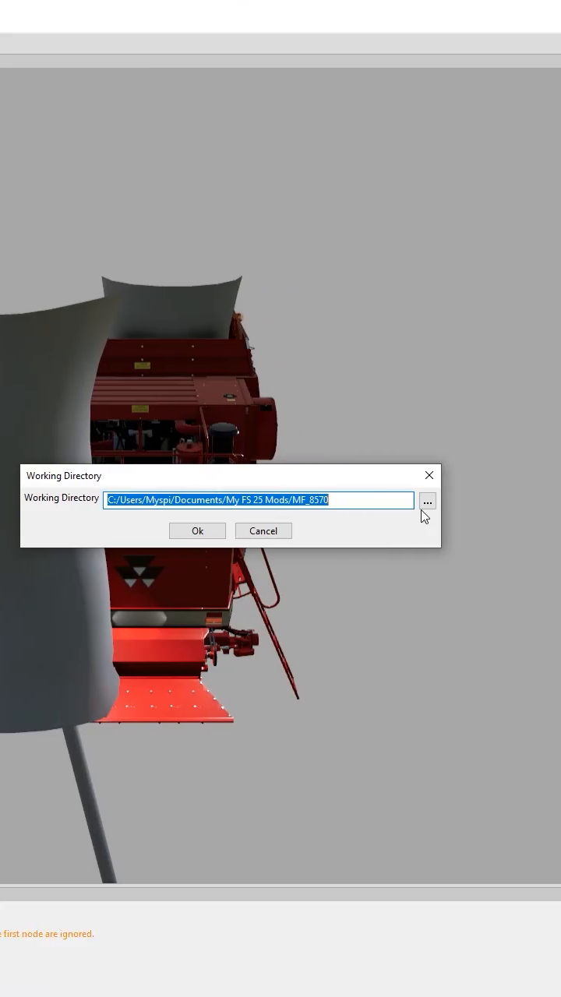
Set the mod's working directory to mods/FS25_PimpMyMod.
click(427, 501)
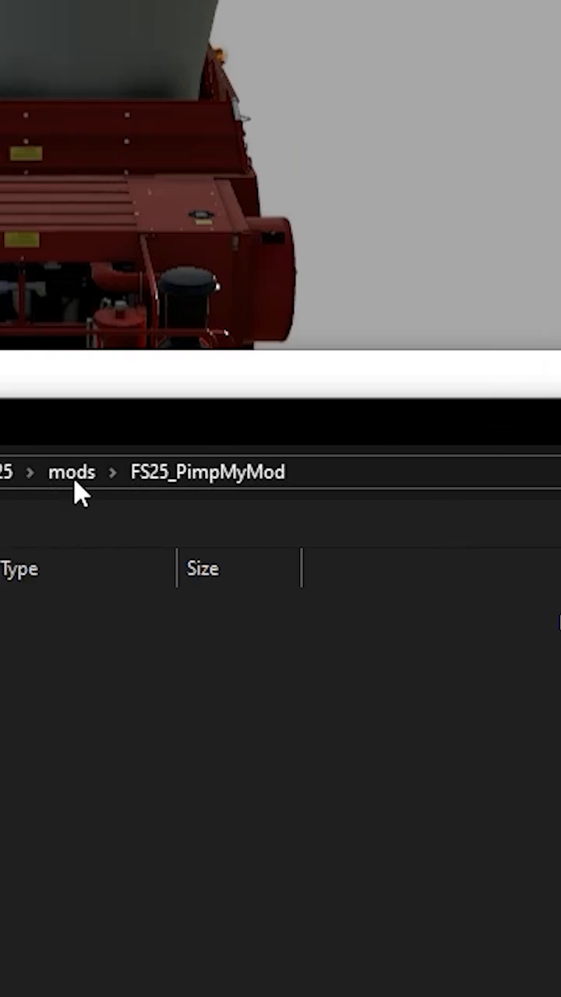
mouse_move(224, 497)
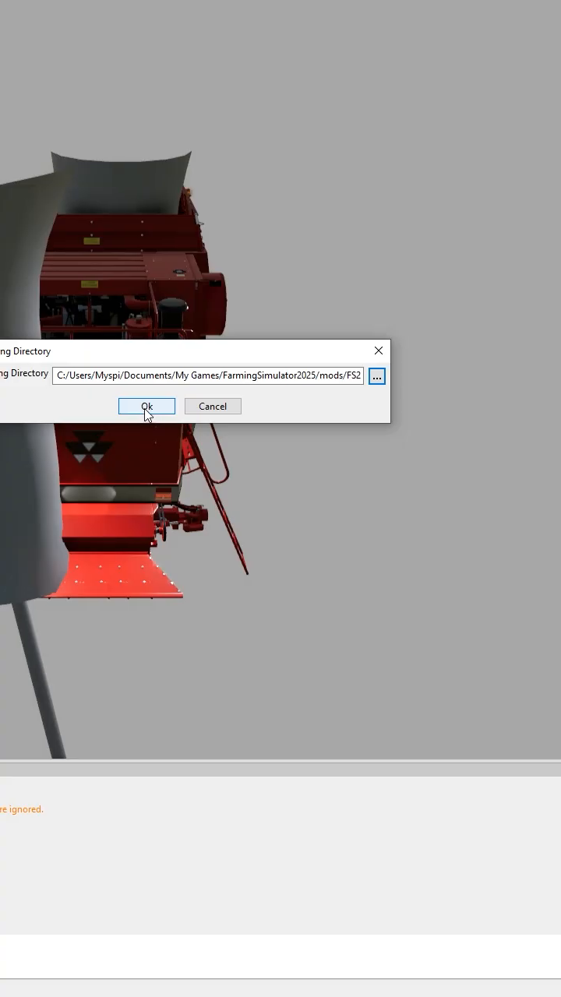
click(146, 405)
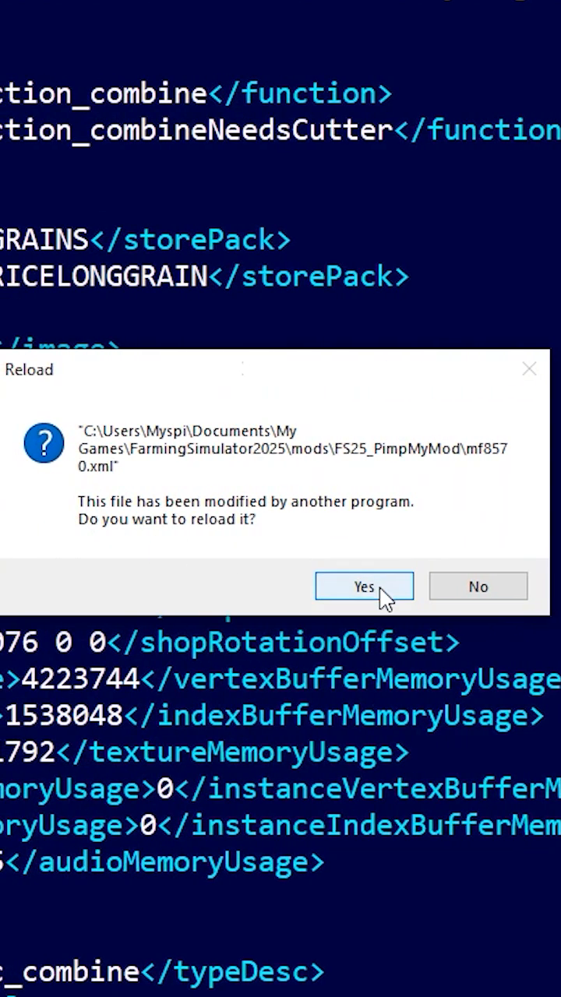
Reload the changed mf8570.xml and open mf8570.i3d with GIANTS Editor 10.0.3.
click(363, 586)
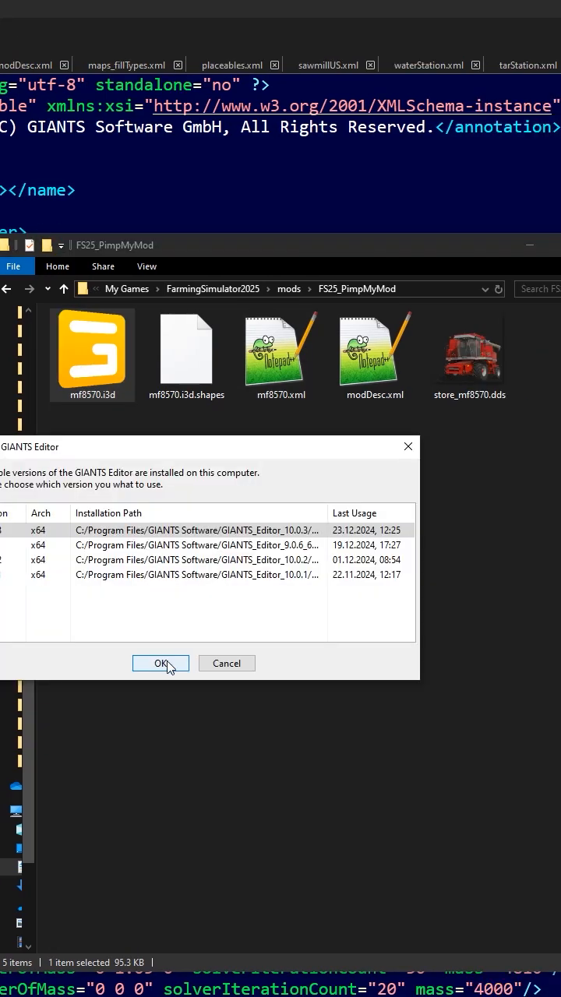
click(159, 663)
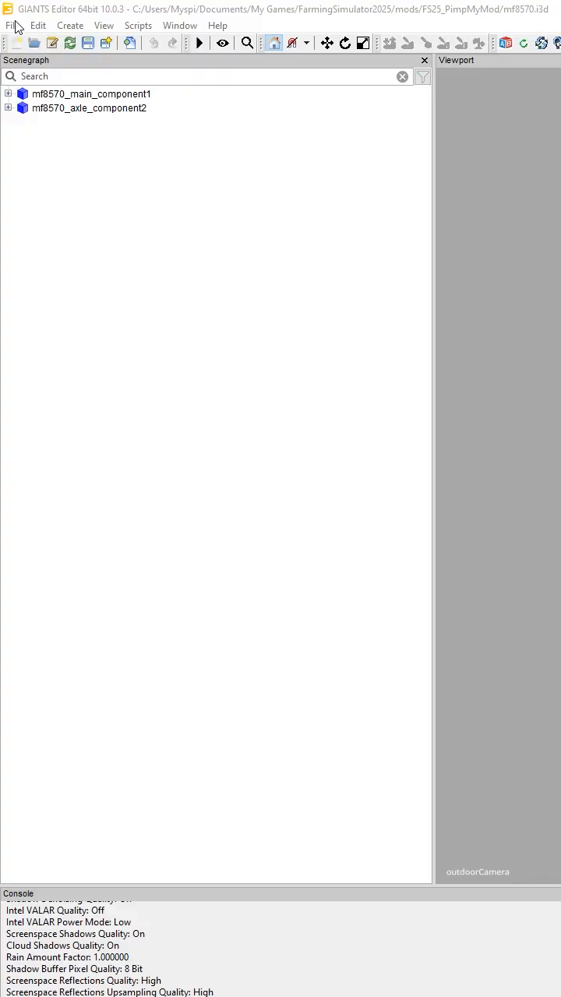
Save As mf8570.i3d in FS25_PimpMyMod, overwriting the existing file.
click(12, 25)
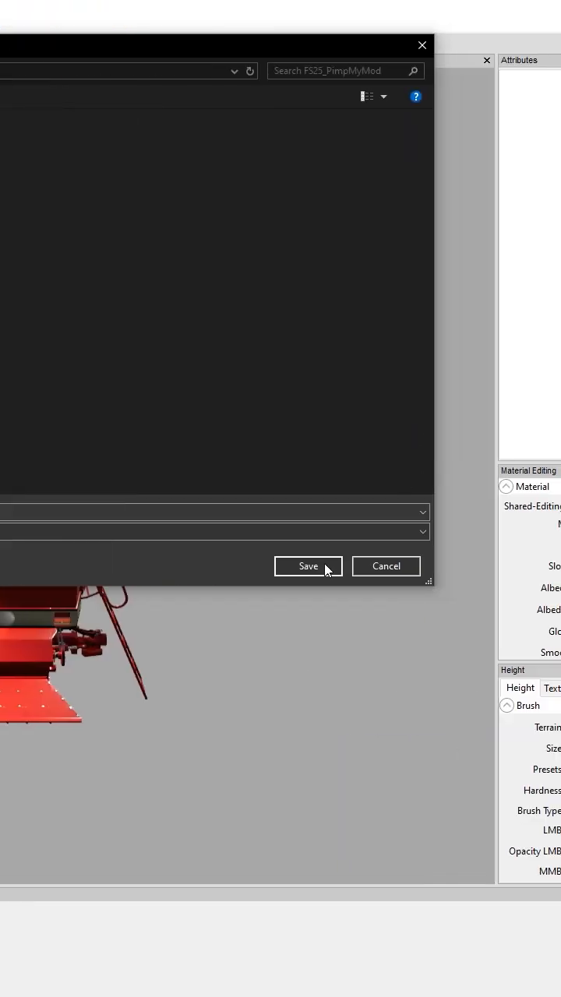
click(308, 566)
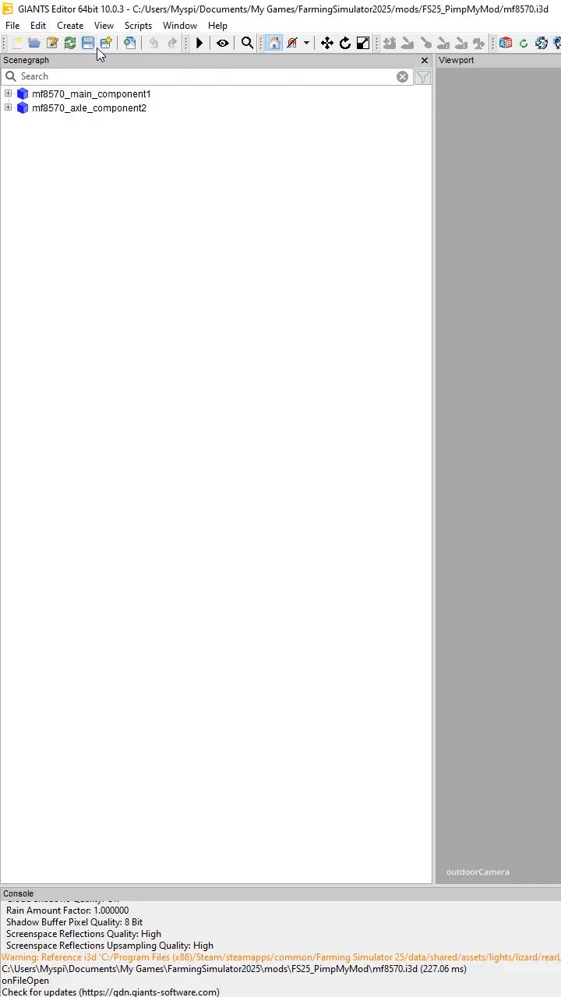